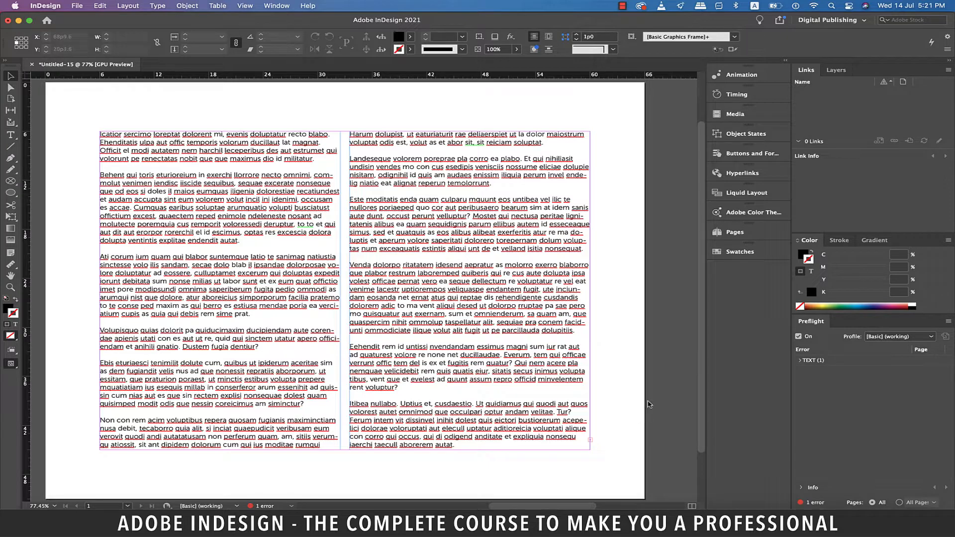
pyautogui.moveTo(735, 232)
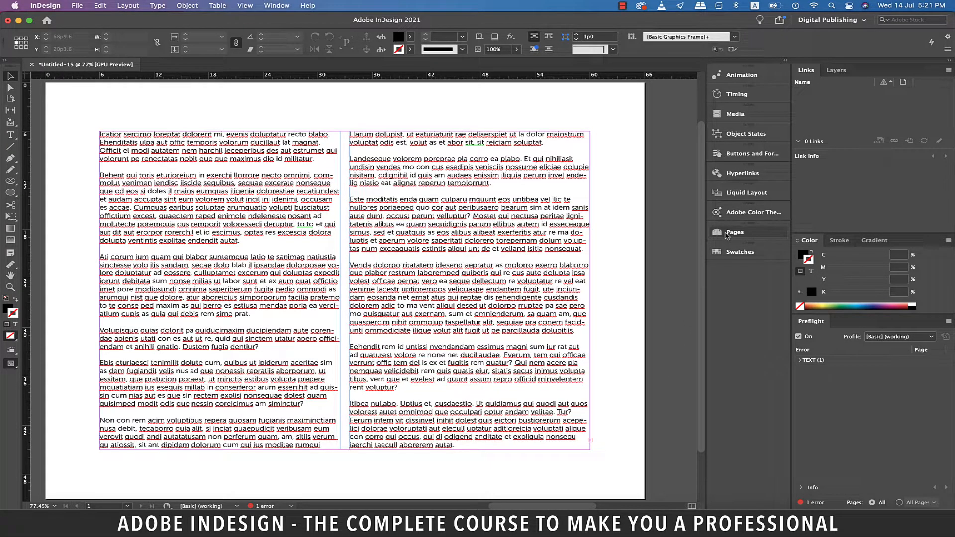
# Open the Pages panel to show the A-Master and page 1
pyautogui.click(735, 232)
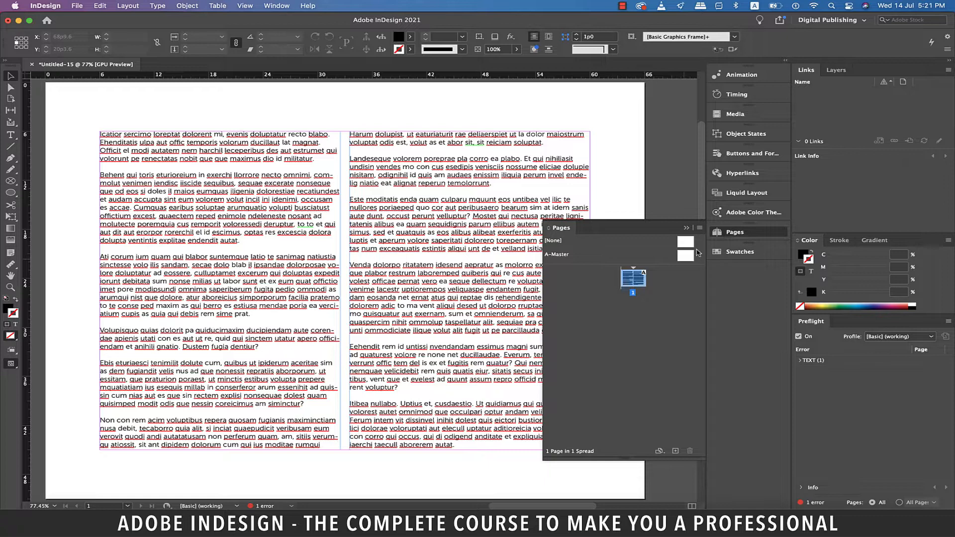
pyautogui.moveTo(679, 263)
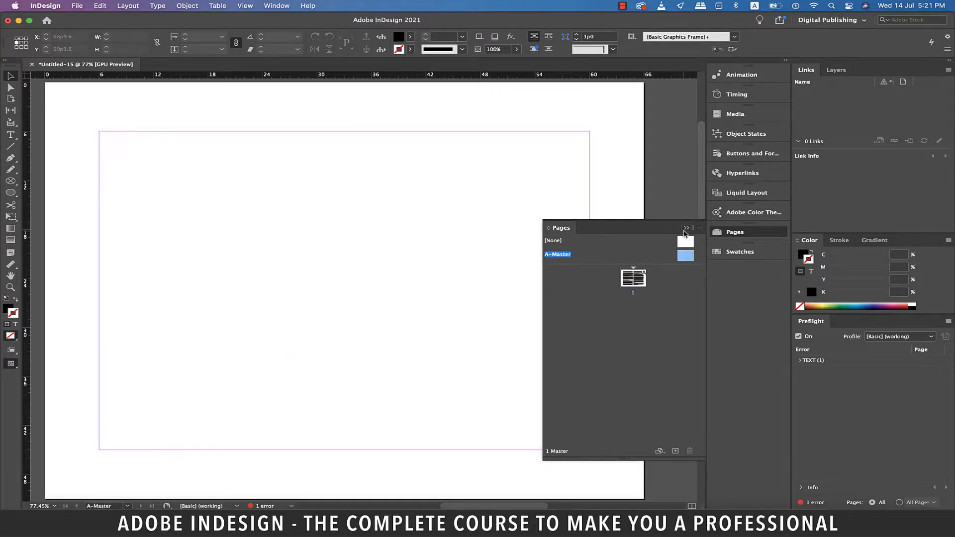
# Collapse the Pages panel, leaving the blank A-Master layout in view
pyautogui.click(686, 227)
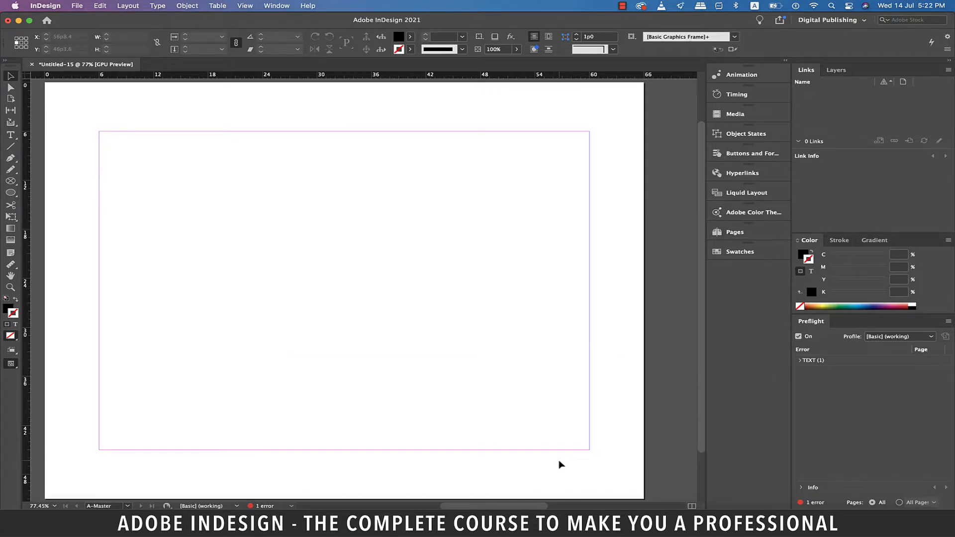
pyautogui.moveTo(290, 207)
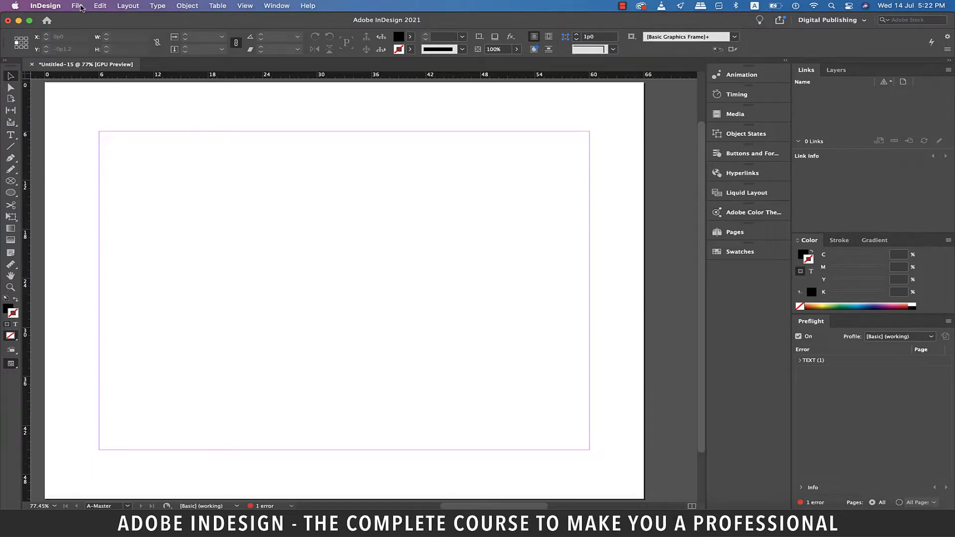
pyautogui.click(78, 6)
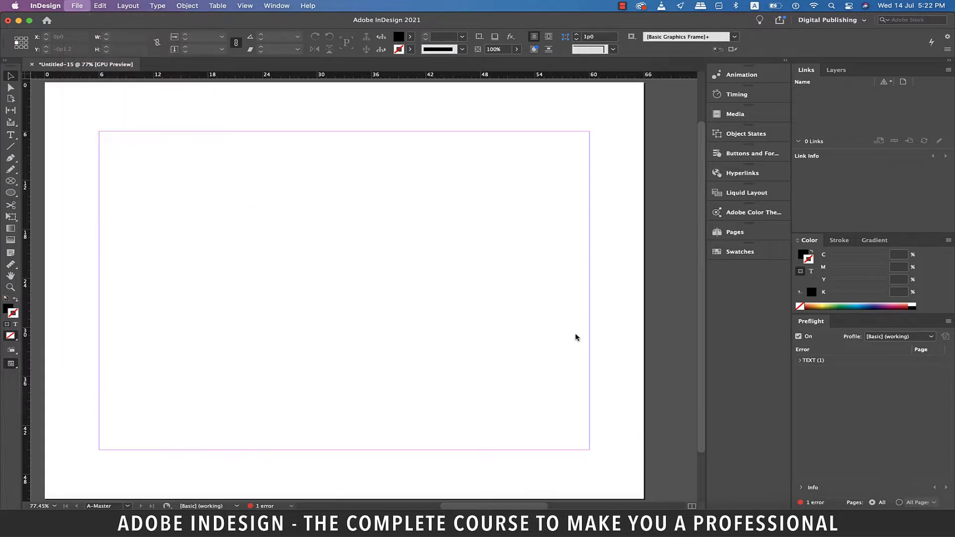
# Place gmail.png and google.png at the master's bottom right, fitted to their frames
pyautogui.click(77, 6)
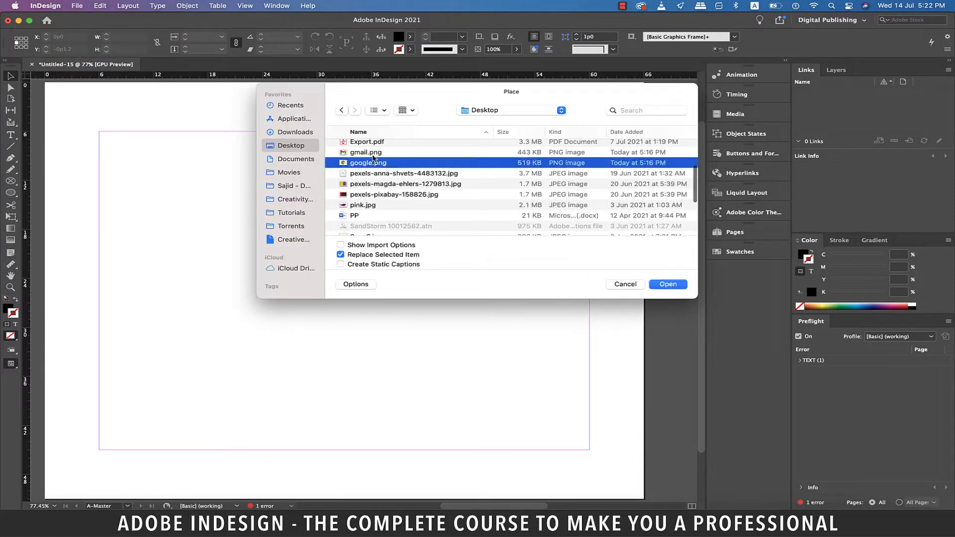
pyautogui.click(668, 284)
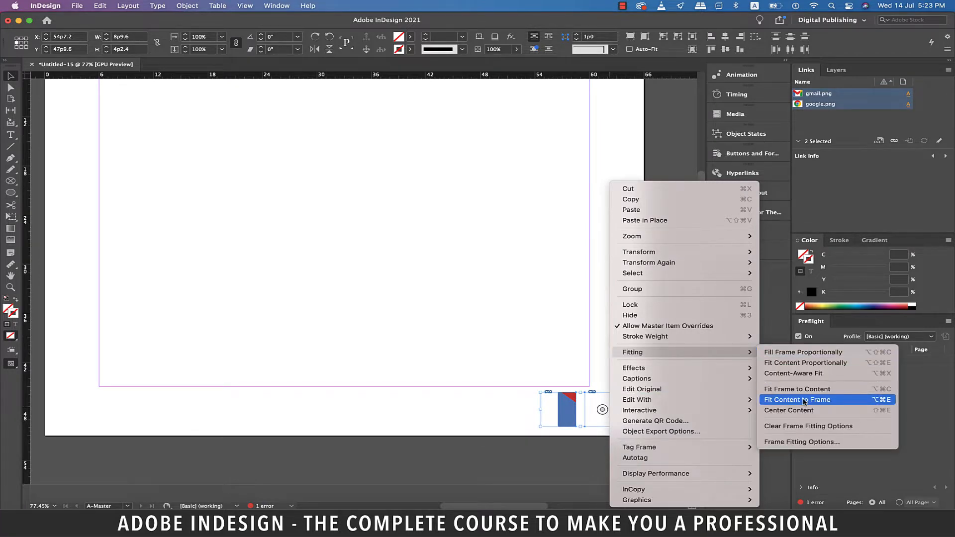
pyautogui.click(797, 400)
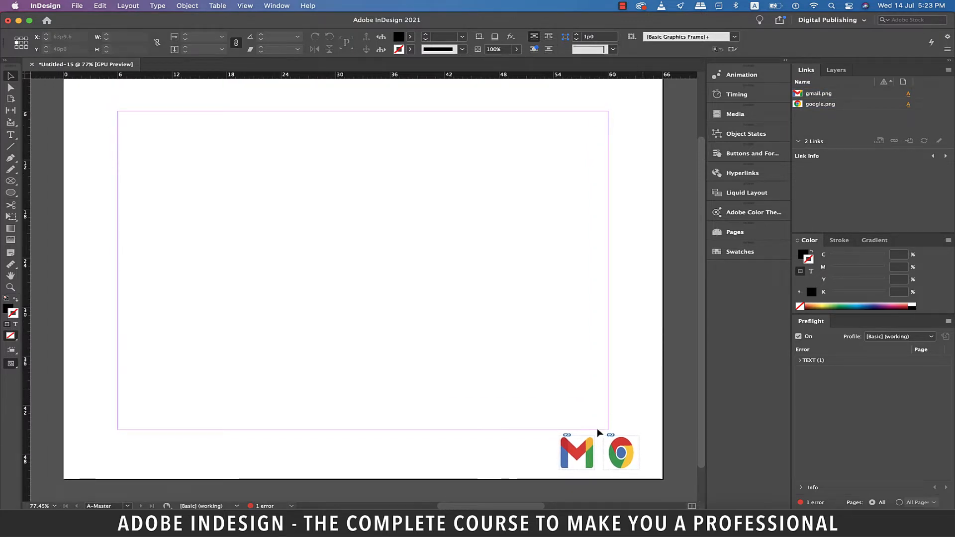
# Select the Gmail icon and start a New Hyperlink for it
pyautogui.click(576, 453)
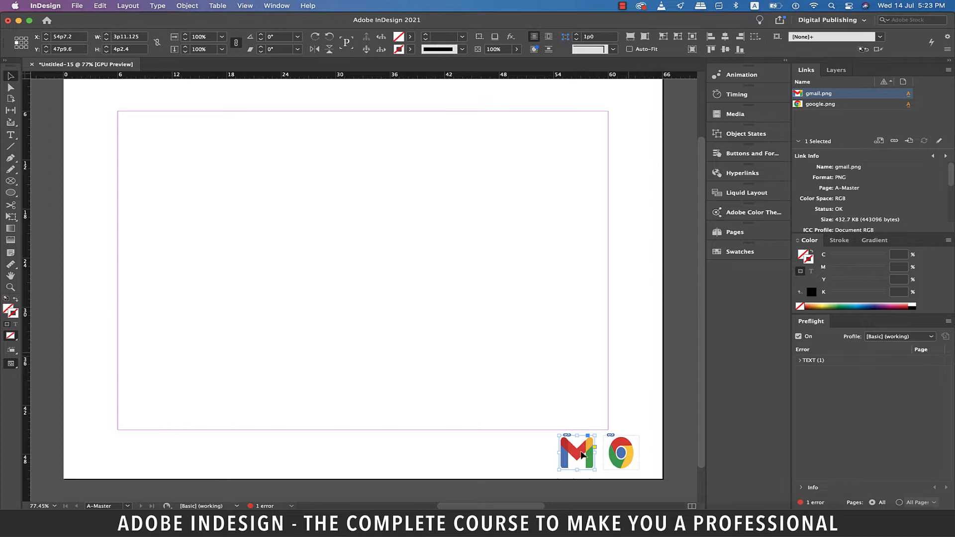
pyautogui.click(158, 5)
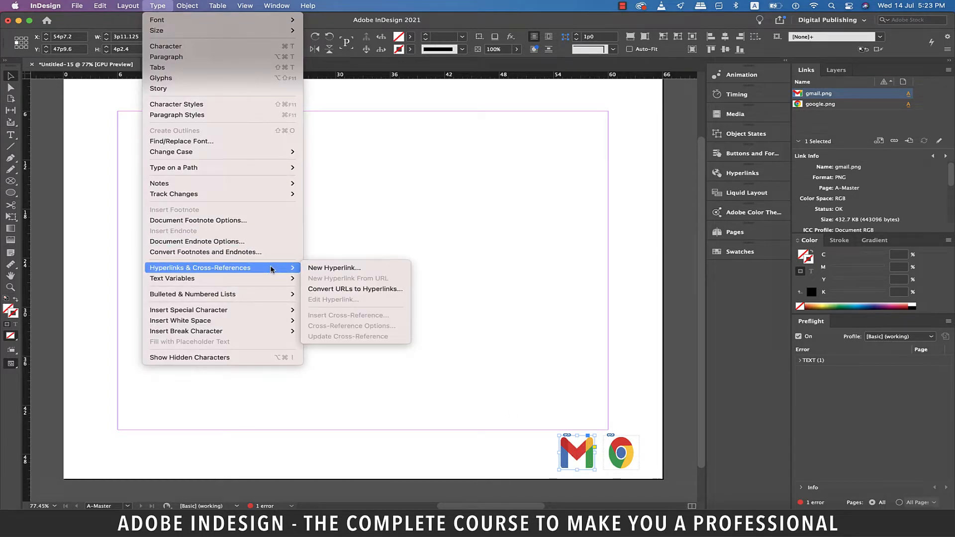
pyautogui.moveTo(334, 268)
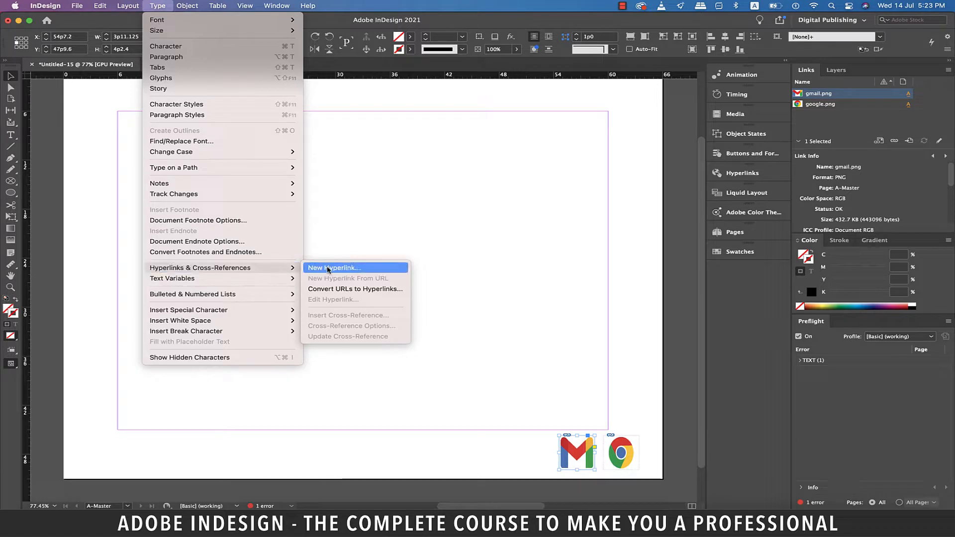
pyautogui.click(334, 268)
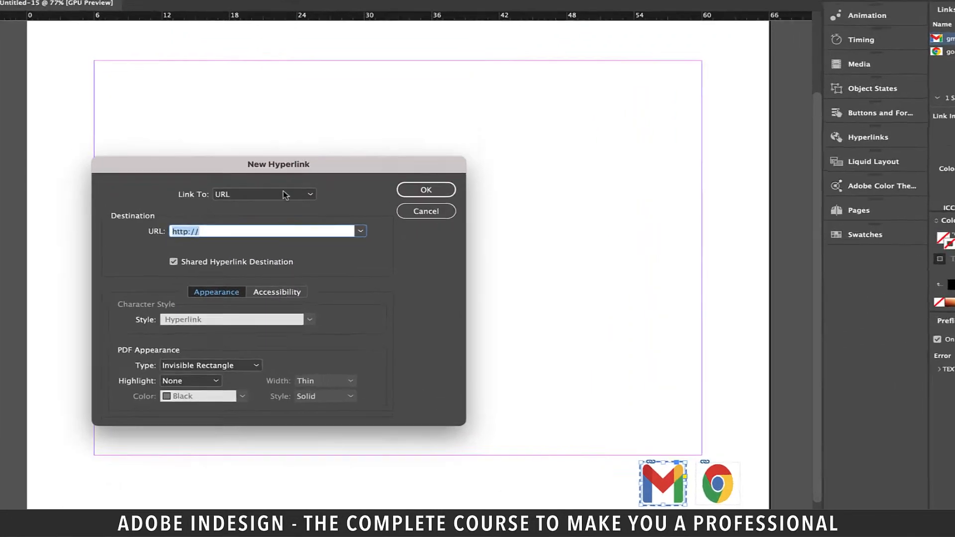
# Give the Gmail icon an Email hyperlink with address gmail.com
pyautogui.click(264, 194)
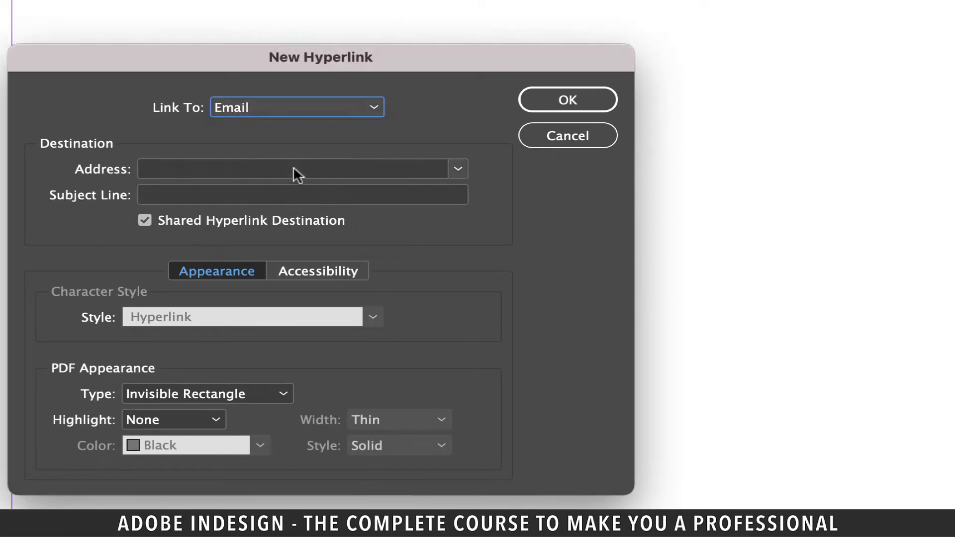
pyautogui.click(293, 169)
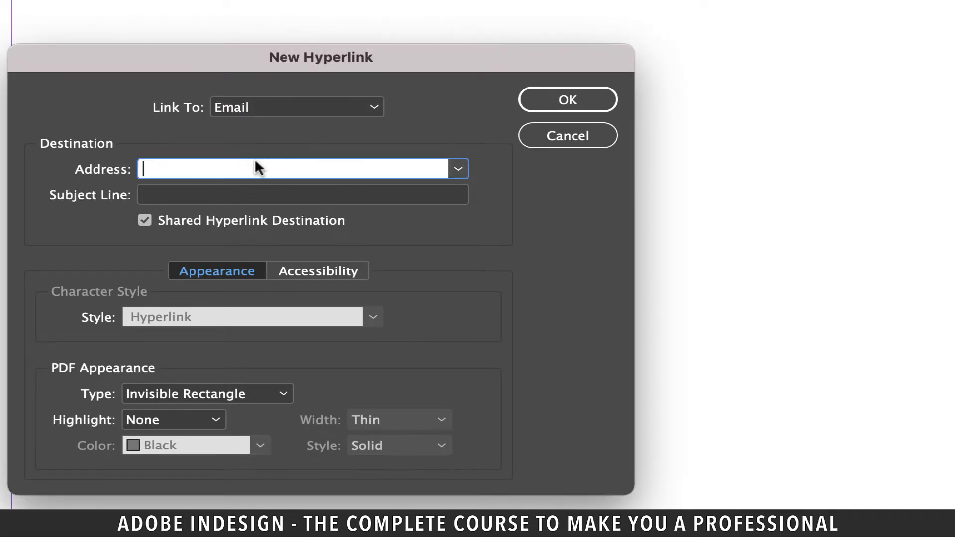
pyautogui.moveTo(432, 178)
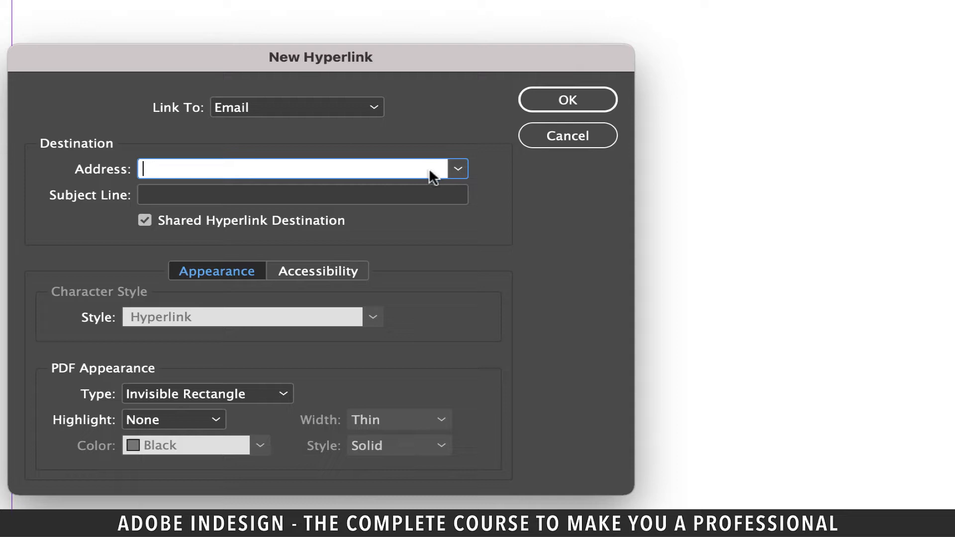
pyautogui.write('gmail.com')
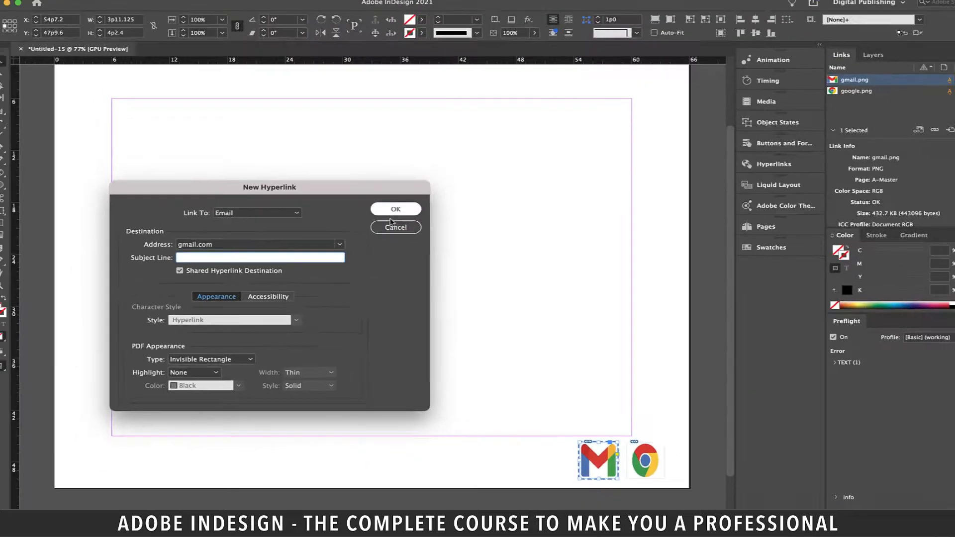
pyautogui.click(395, 209)
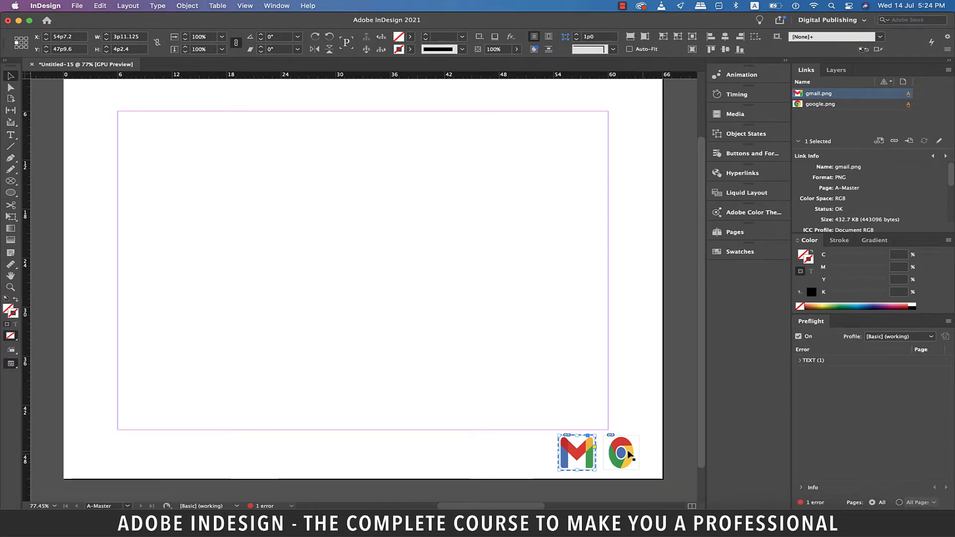
# Select the Chrome icon and start a New Hyperlink for it
pyautogui.click(620, 453)
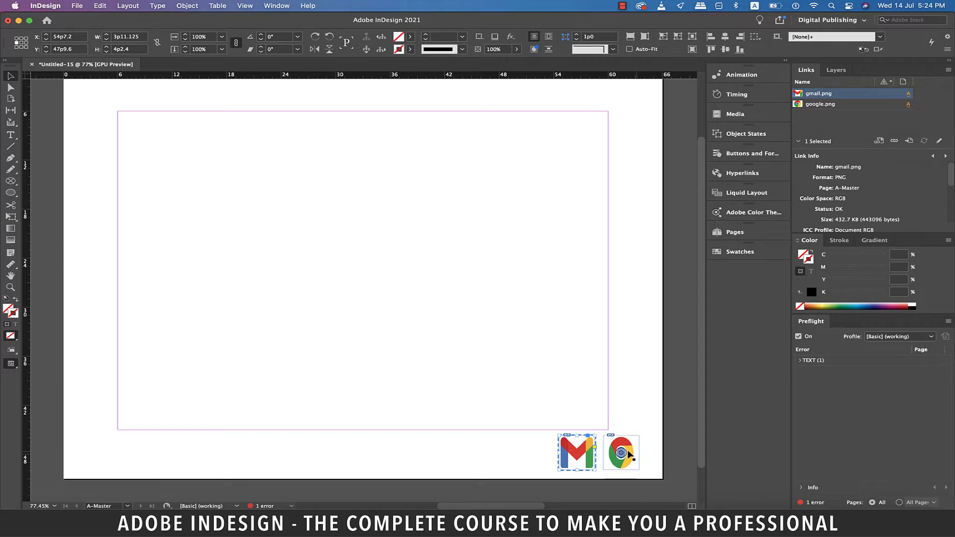
pyautogui.click(621, 452)
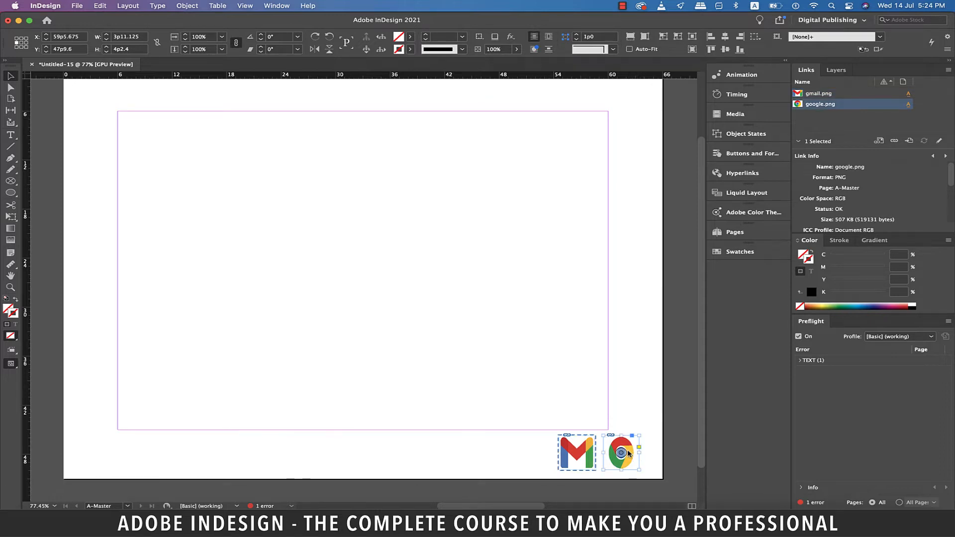
pyautogui.click(157, 5)
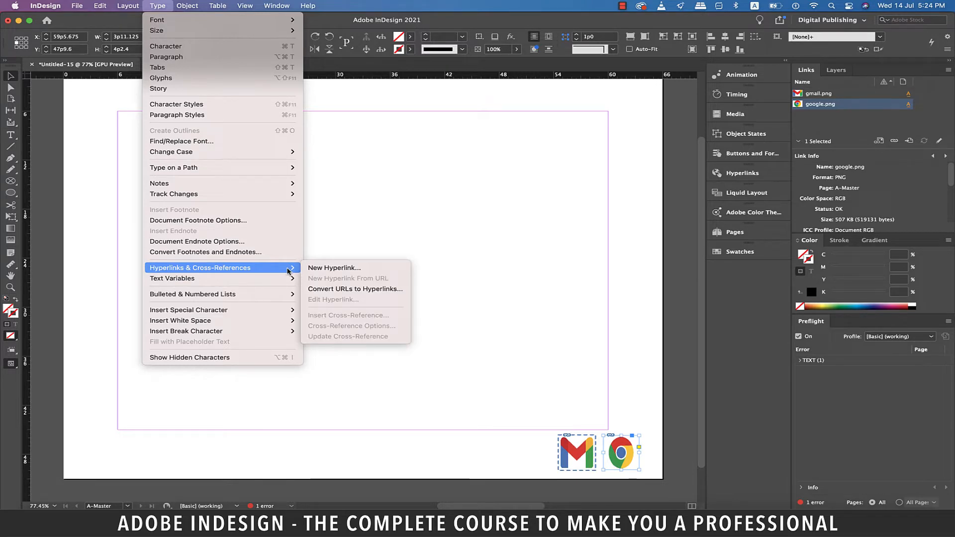
pyautogui.moveTo(334, 268)
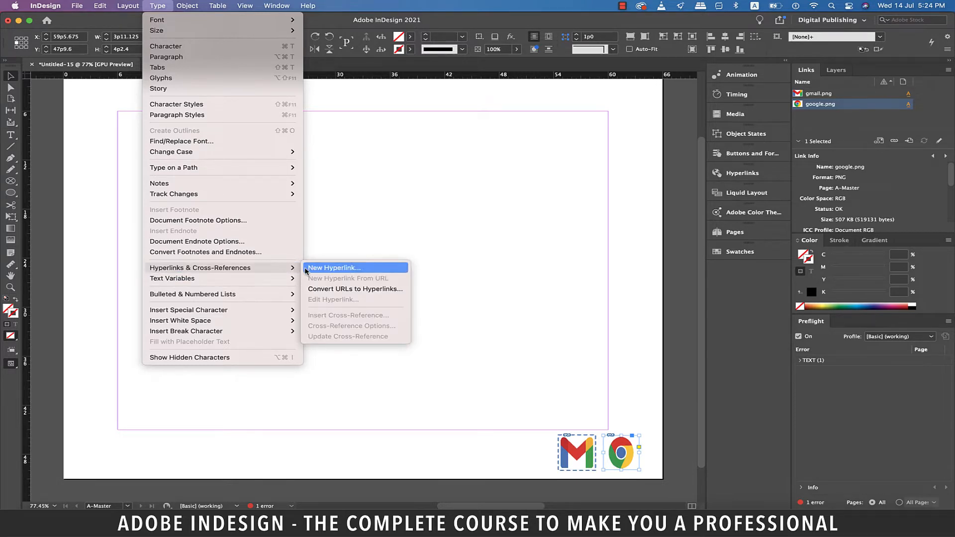
pyautogui.click(334, 268)
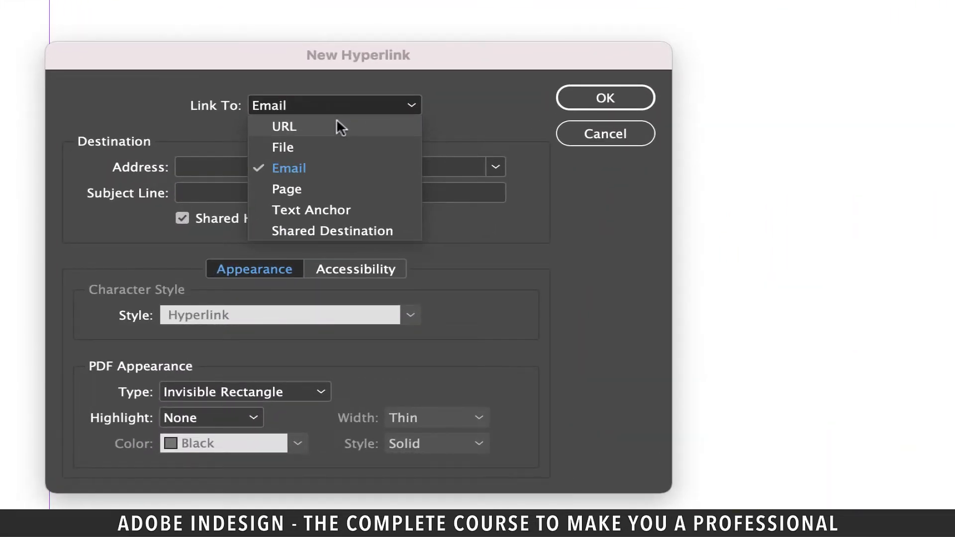
pyautogui.click(284, 126)
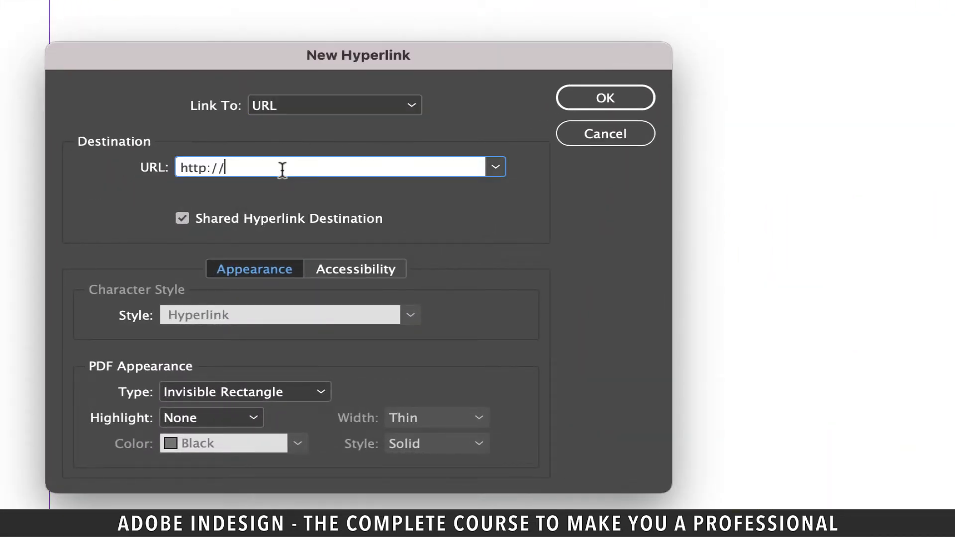
pyautogui.write('googl')
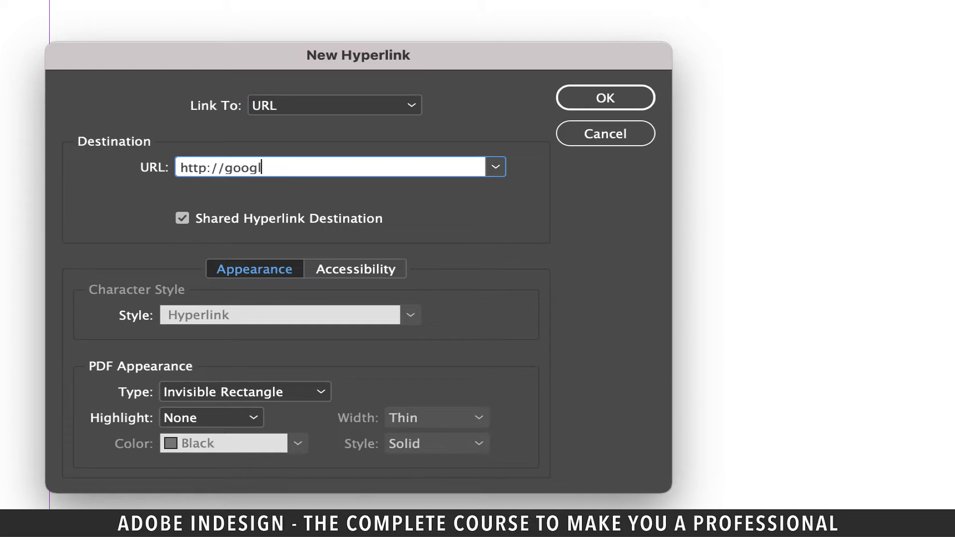
pyautogui.write('e.com')
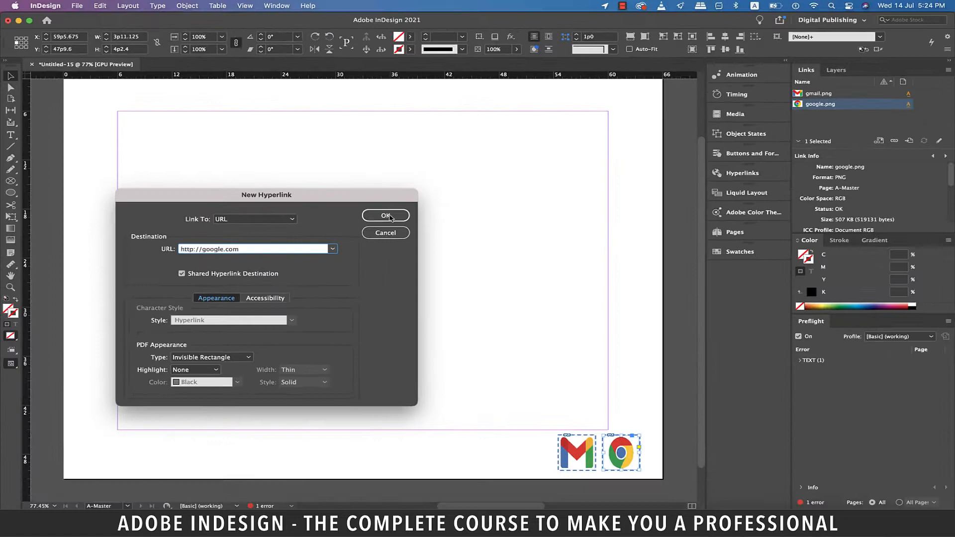
pyautogui.click(385, 215)
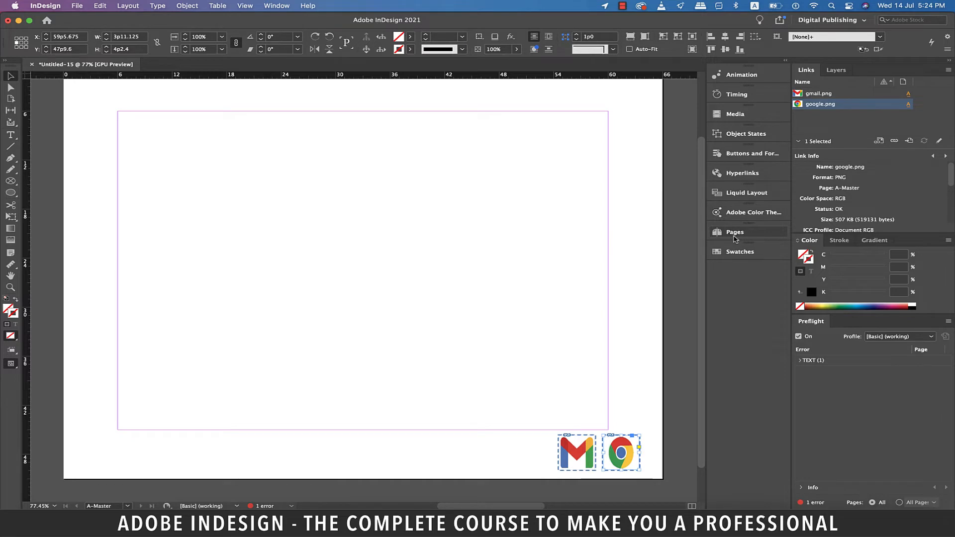
# Return to page 1 and leave preview mode to show frame edges
pyautogui.click(735, 232)
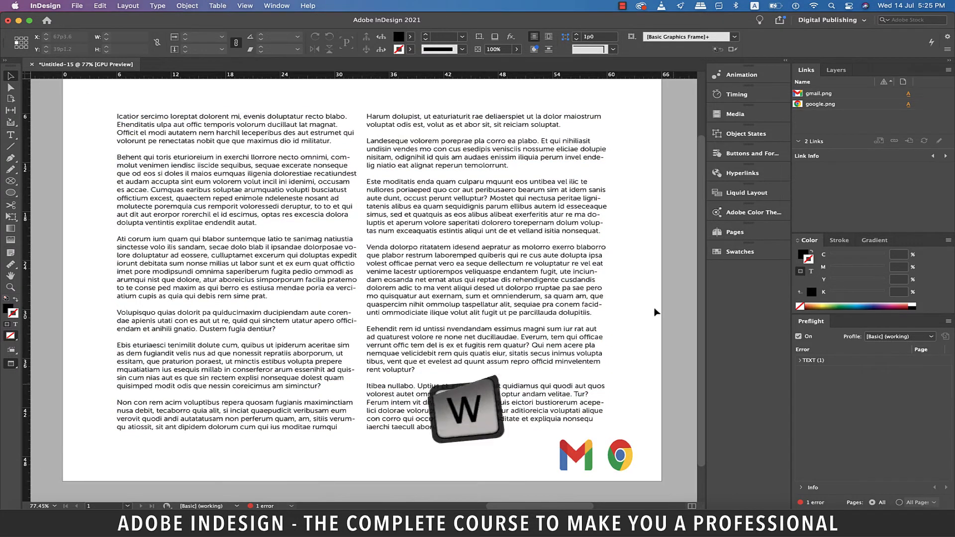
pyautogui.press('cmd+a')
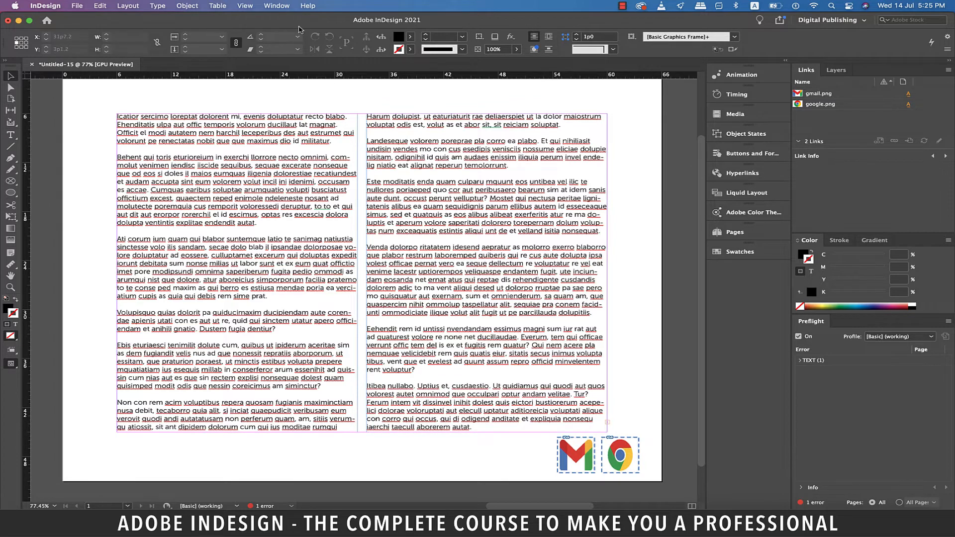
# Open the Hyperlinks panel, test the mailto:gmail.com link, and discard the draft email
pyautogui.click(277, 6)
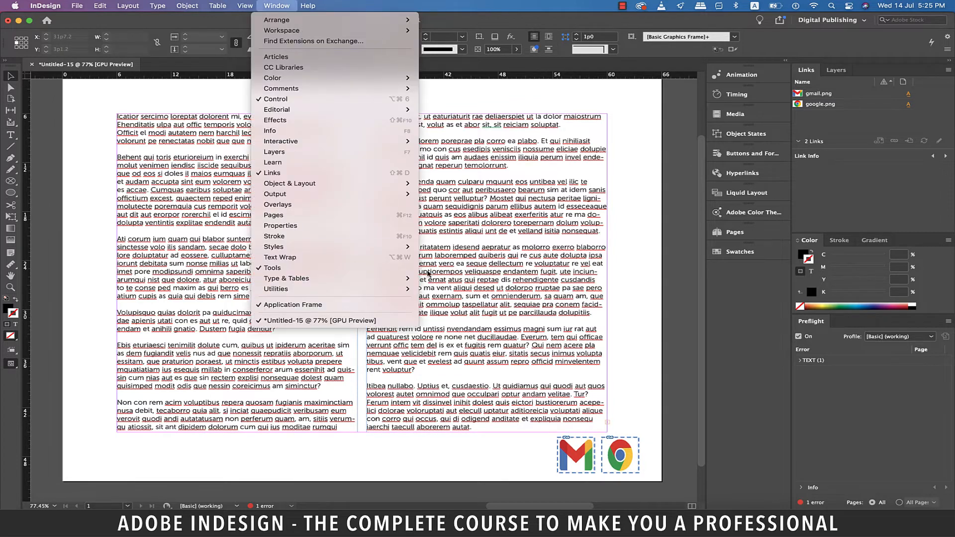
pyautogui.moveTo(280, 141)
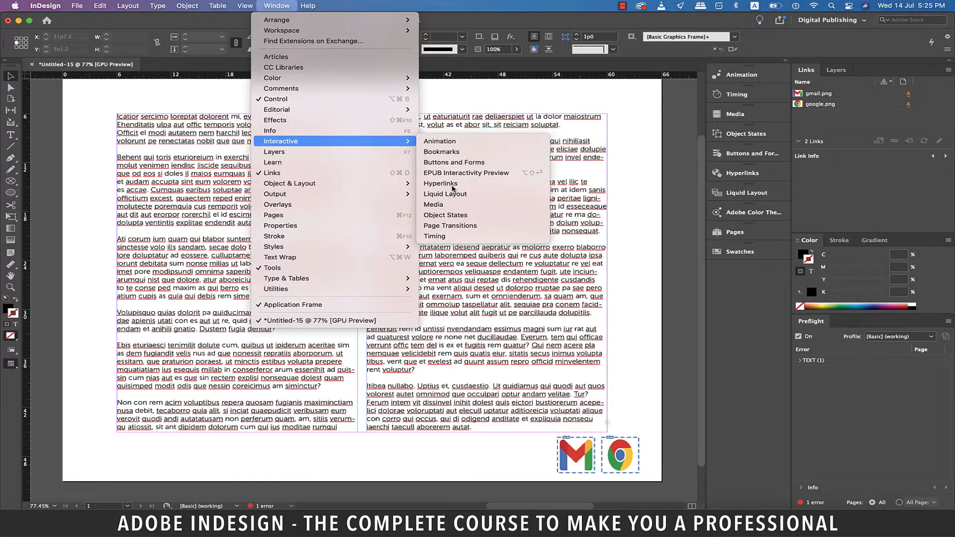
pyautogui.click(440, 184)
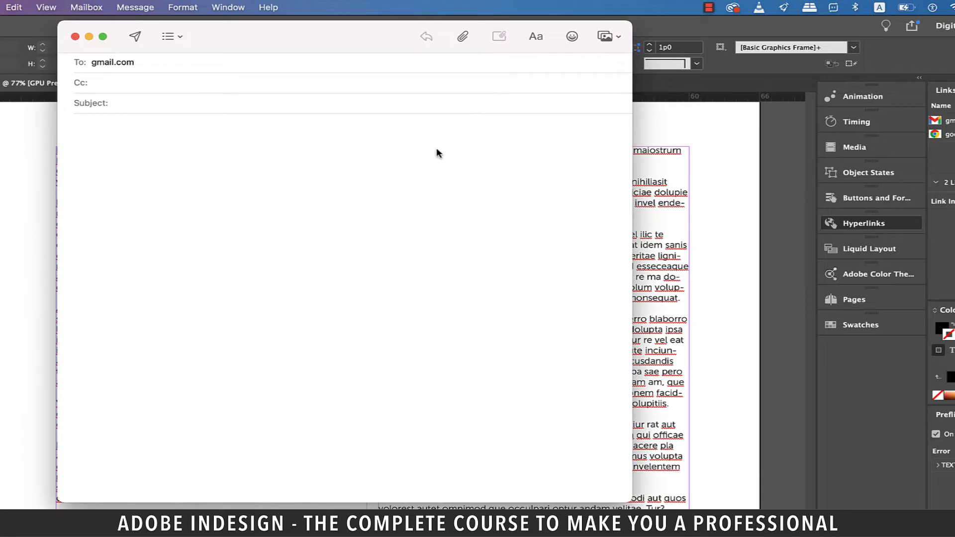
pyautogui.click(76, 36)
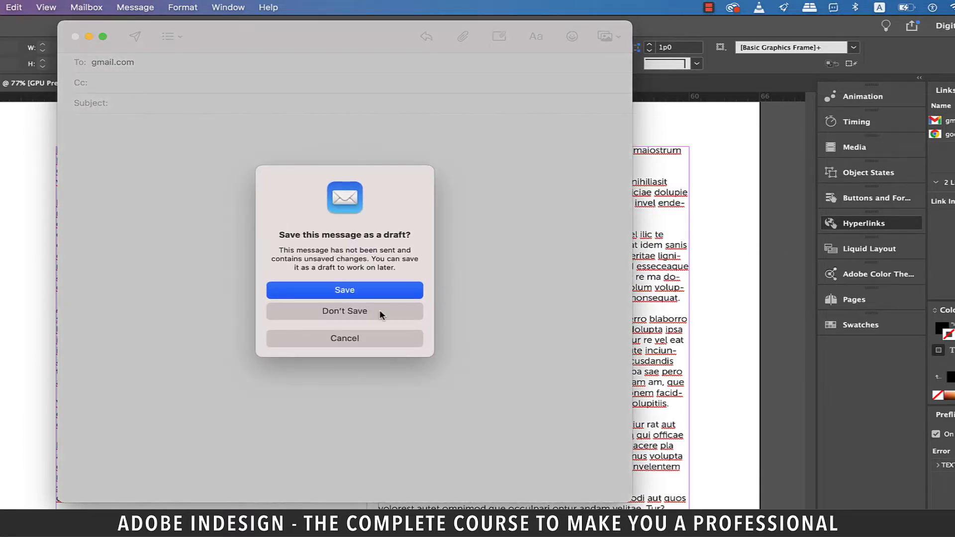
pyautogui.click(344, 311)
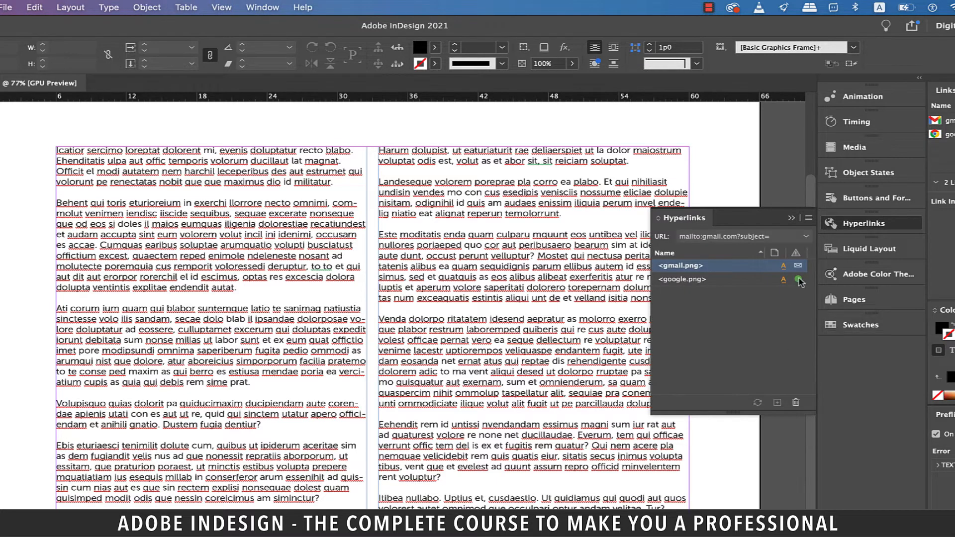
pyautogui.click(800, 280)
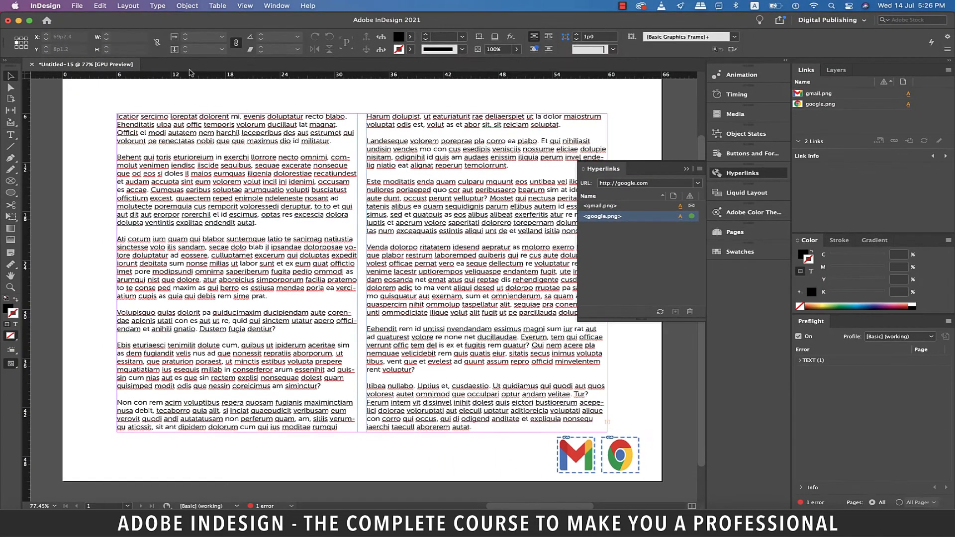
pyautogui.click(687, 168)
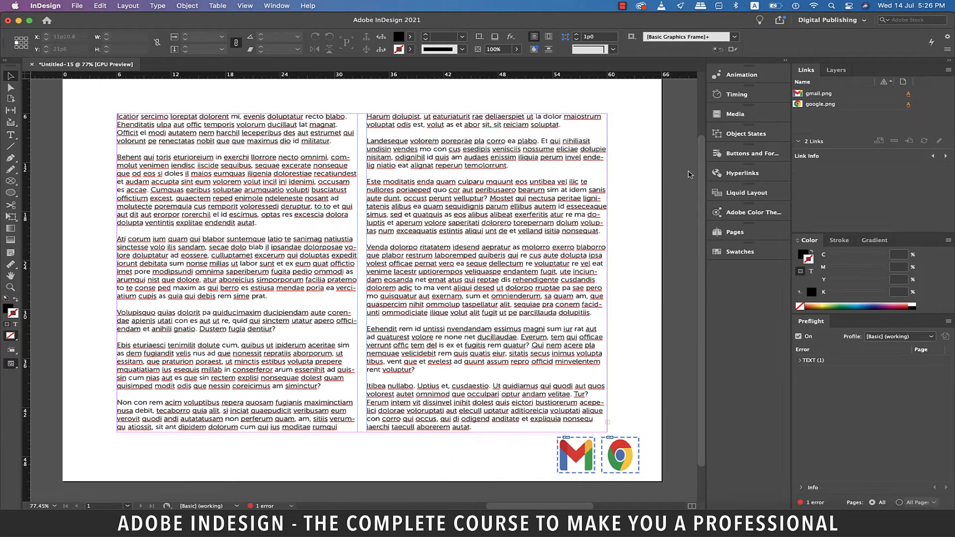
# Export the document as Adobe PDF (Interactive) named test on the Desktop
pyautogui.click(77, 5)
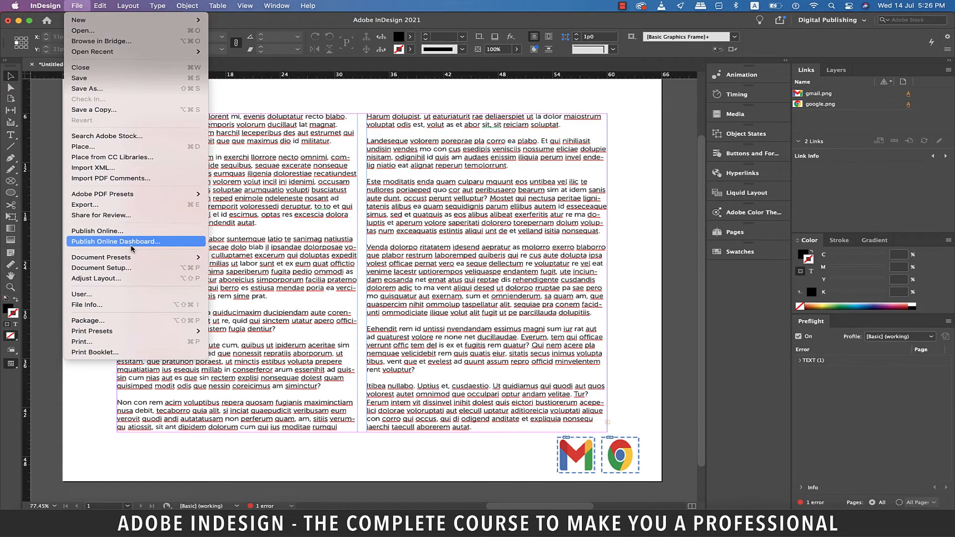
pyautogui.click(85, 205)
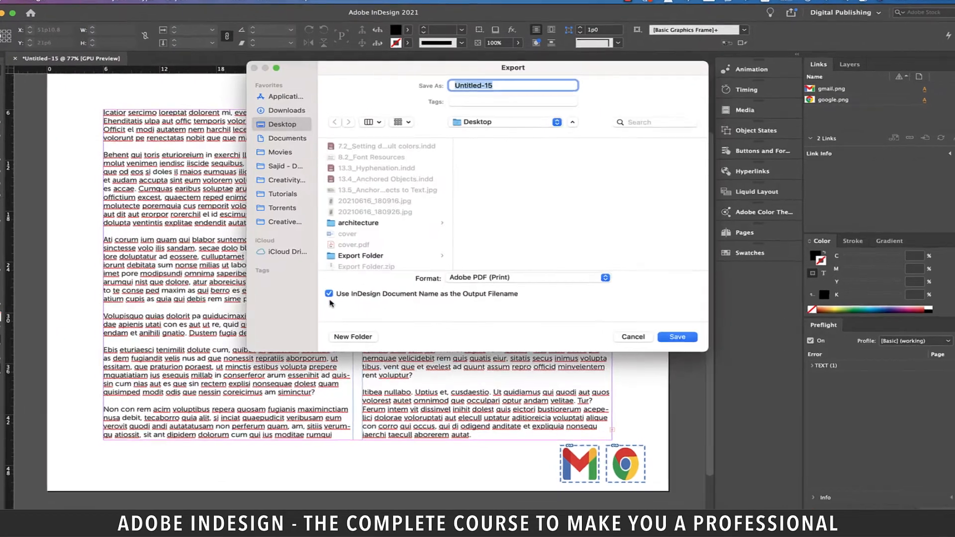
pyautogui.click(603, 277)
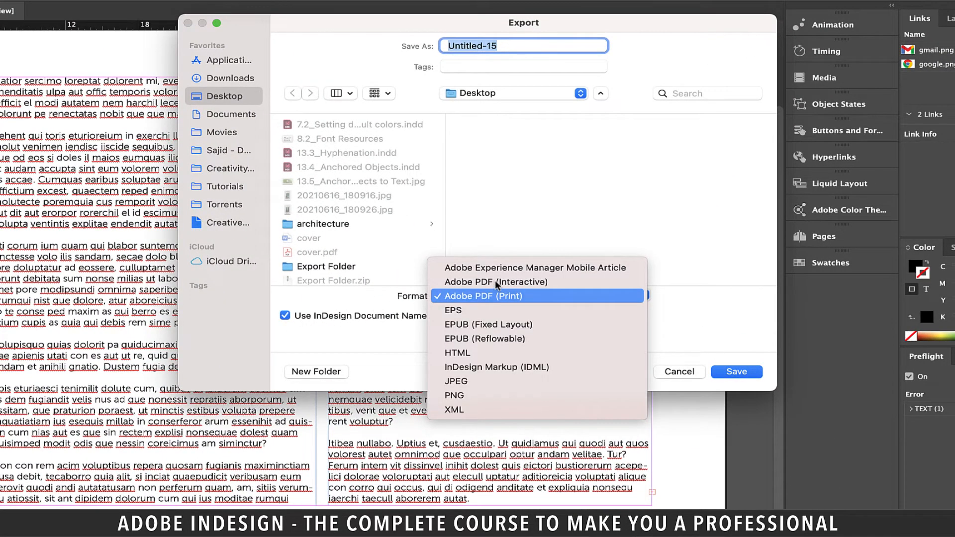
pyautogui.click(496, 282)
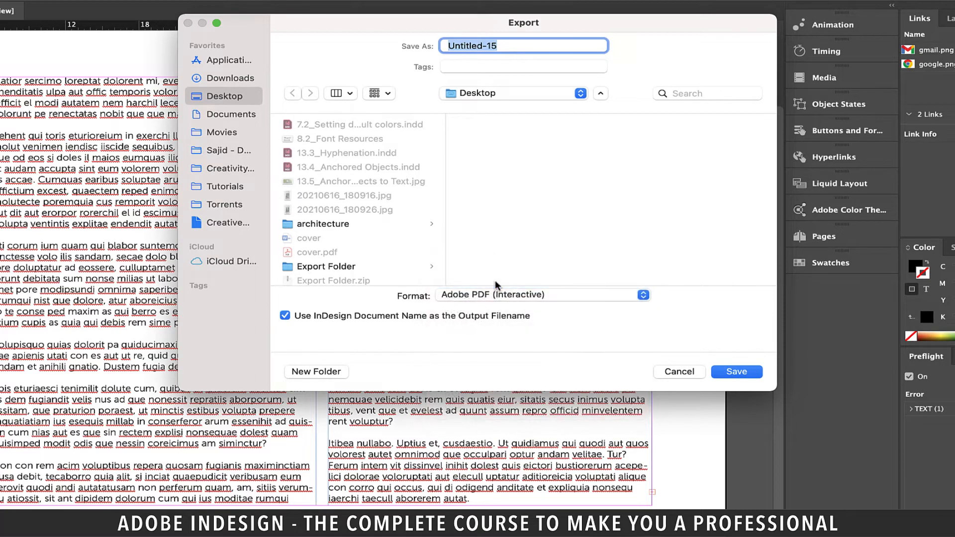
pyautogui.write('test')
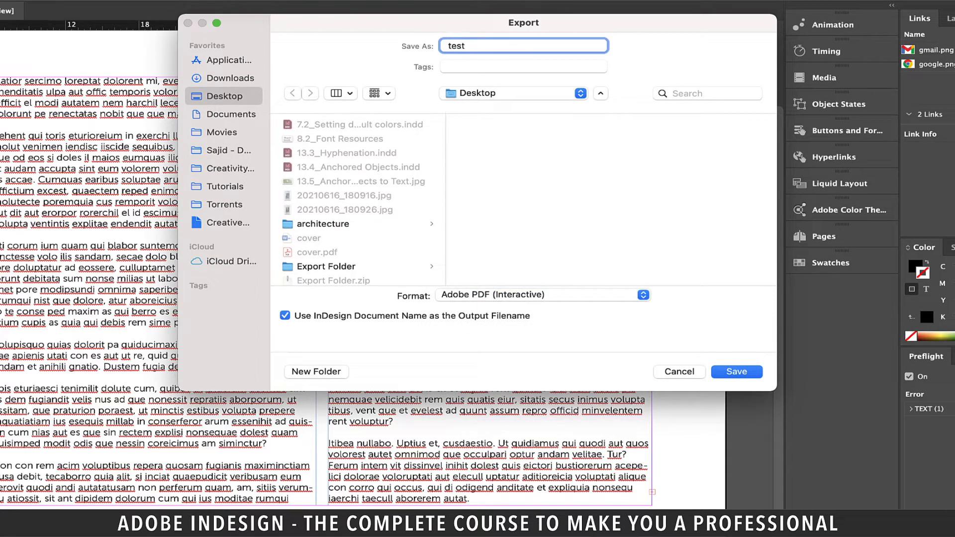
pyautogui.click(736, 372)
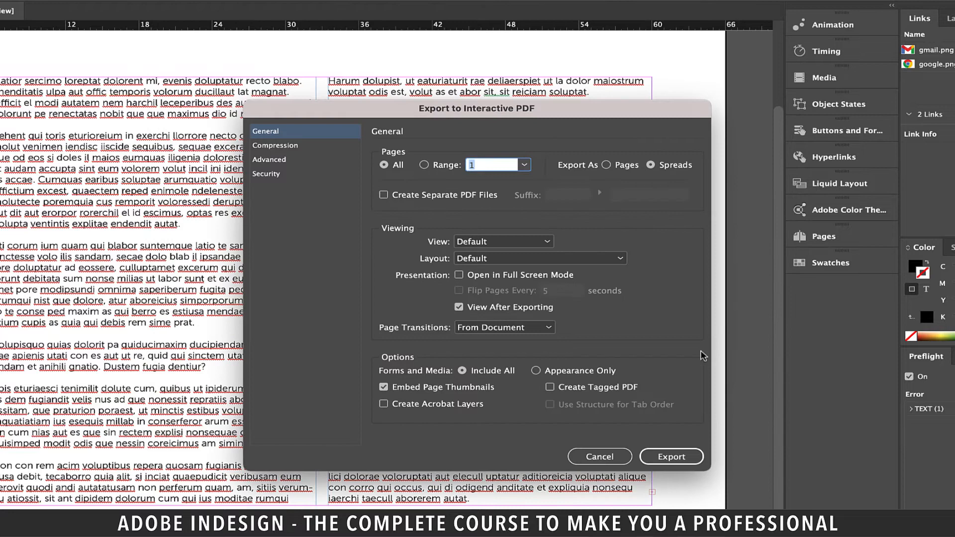
pyautogui.moveTo(683, 350)
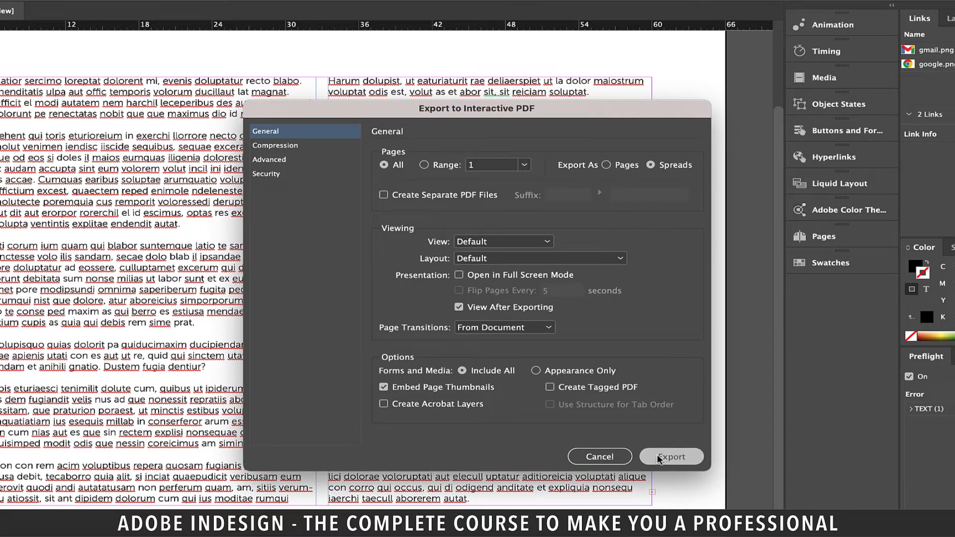
# Export test.pdf despite overset text, then test the Gmail email link and allow google.com
pyautogui.click(671, 457)
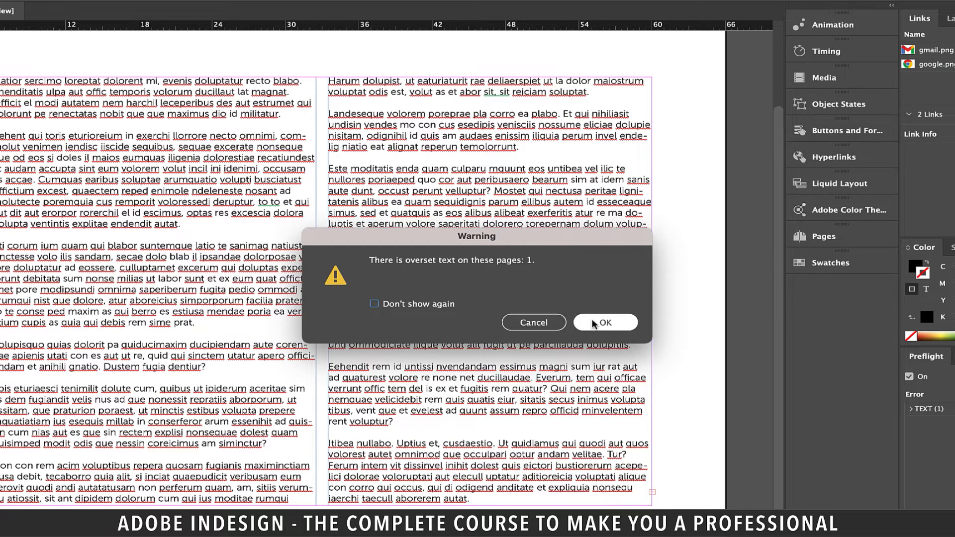
pyautogui.click(605, 322)
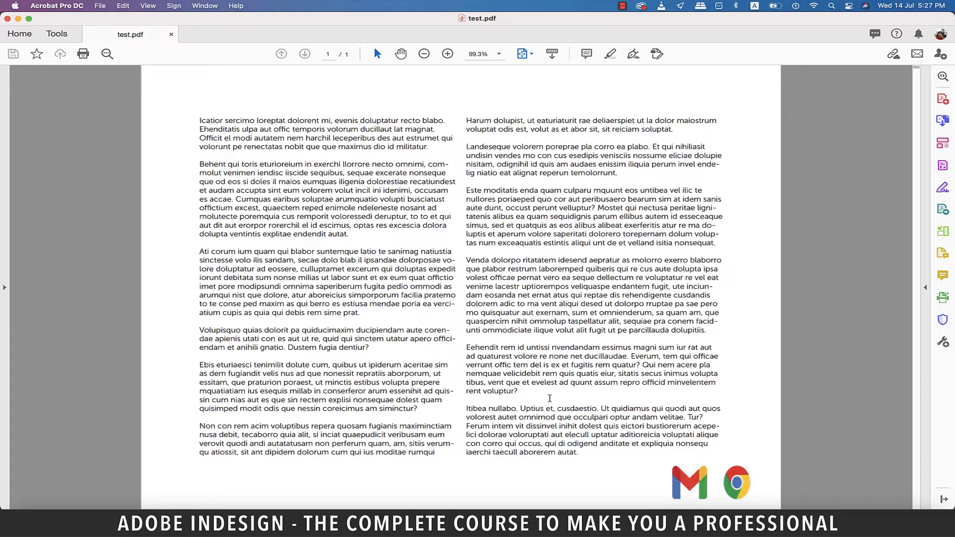
pyautogui.click(690, 481)
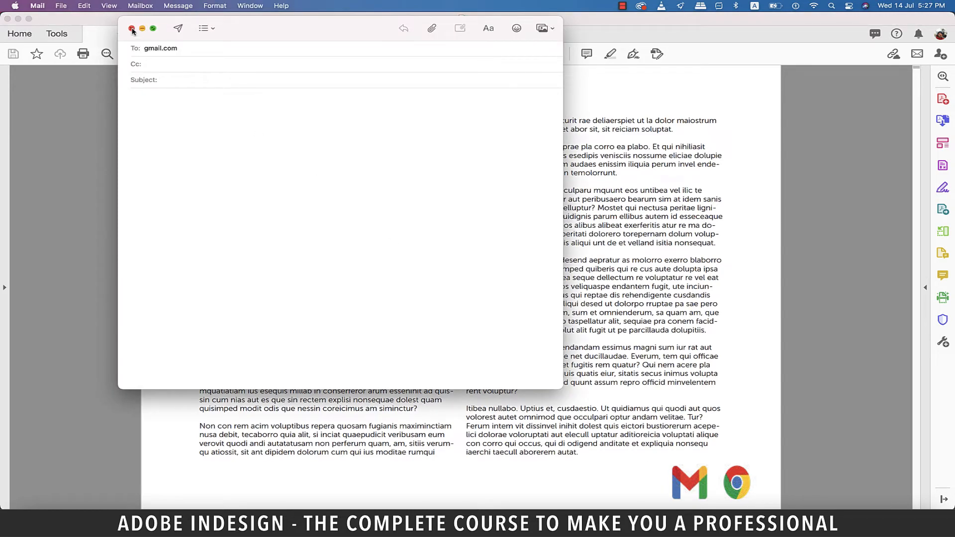
pyautogui.click(131, 28)
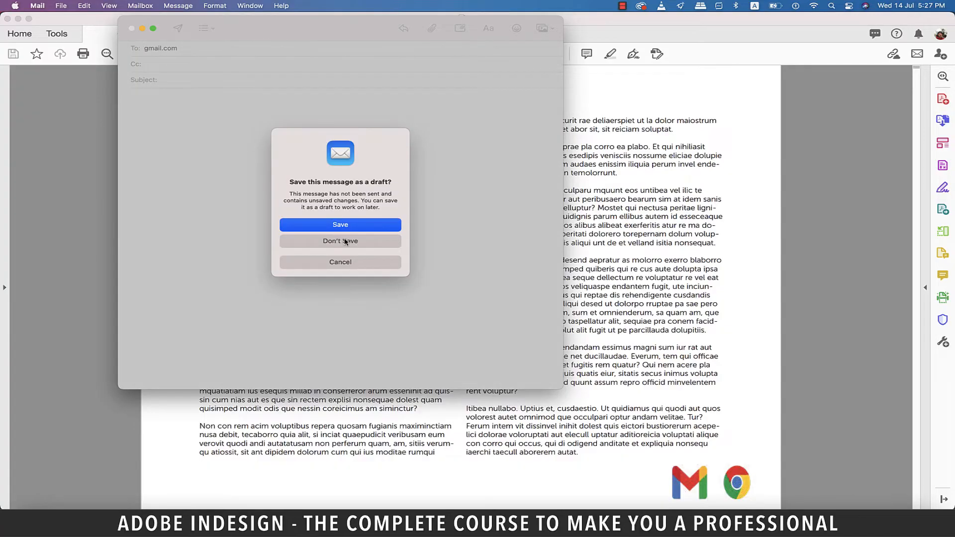
pyautogui.click(340, 241)
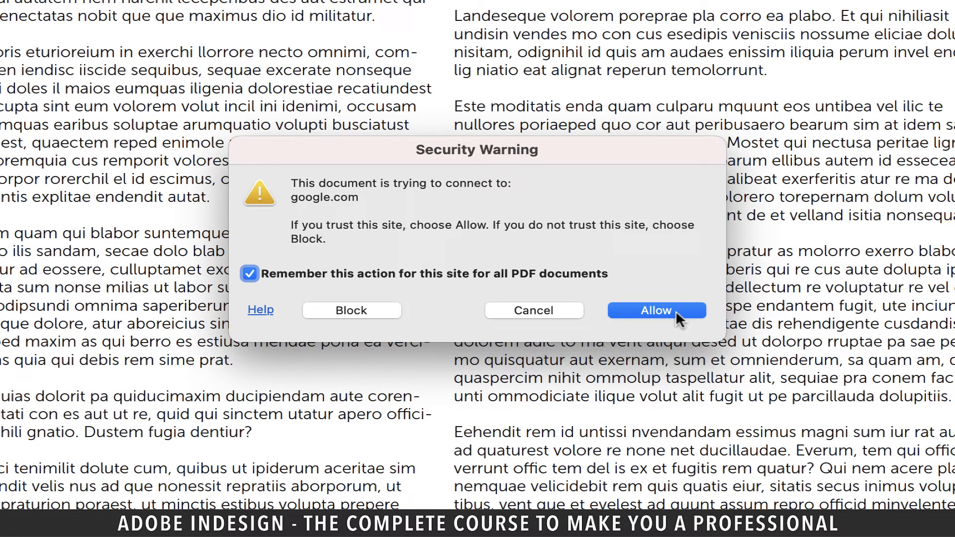
pyautogui.click(656, 310)
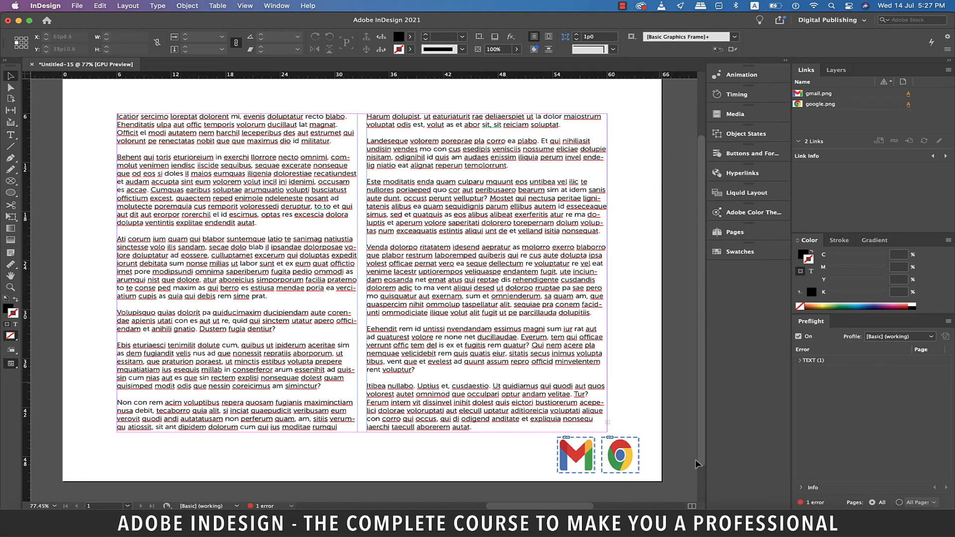
pyautogui.moveTo(681, 506)
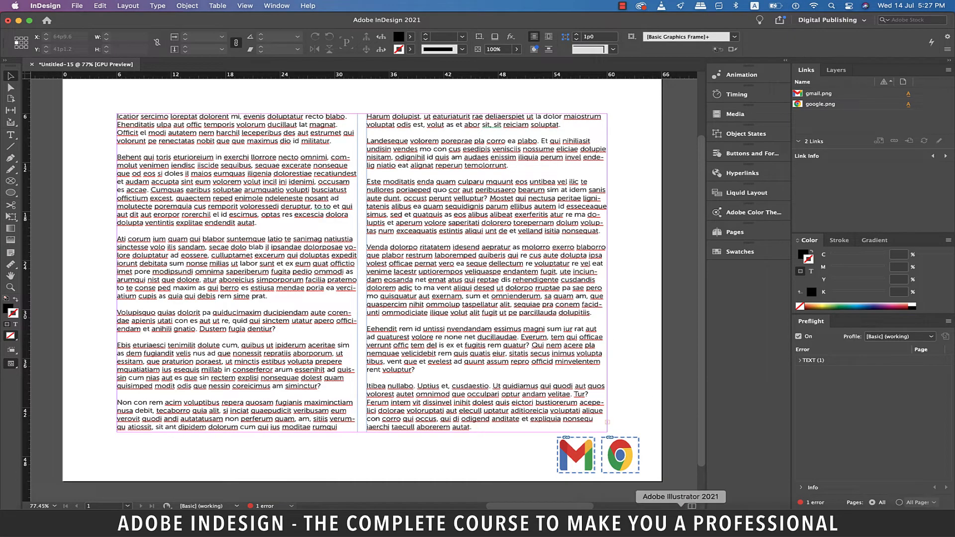